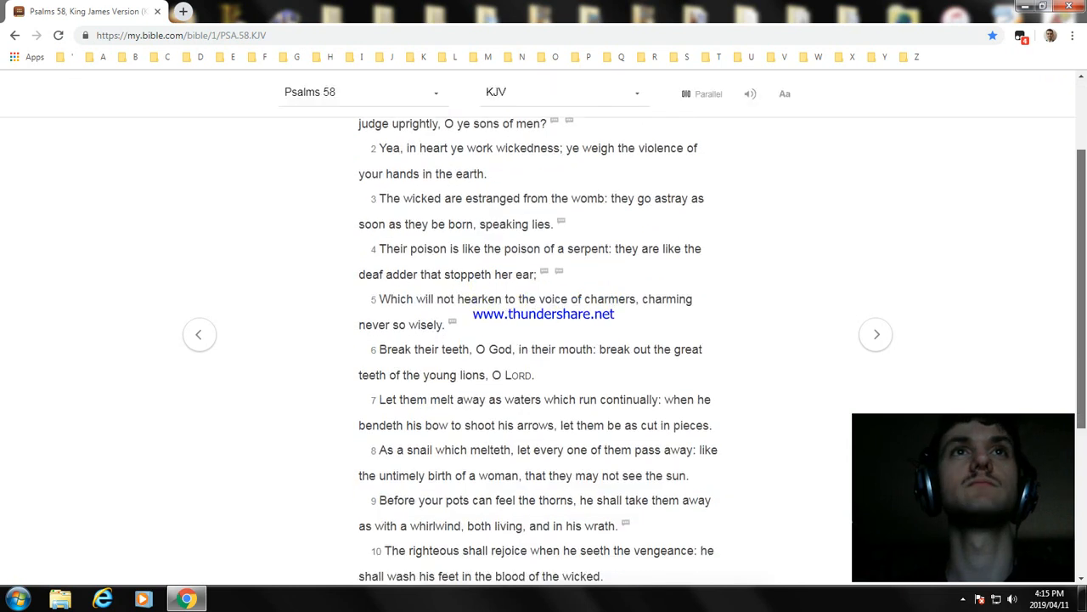
# - Scroll down Psalm 58 KJV to bring verse 11 and the chapter's end into view
pyautogui.scroll(-3)
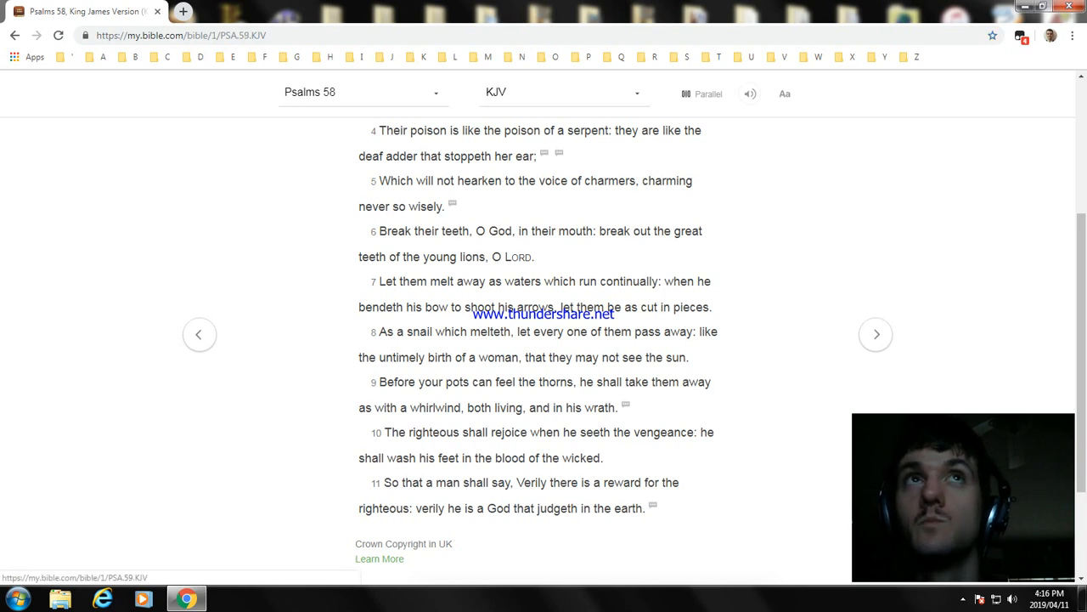
# - Advance to Psalm 59 KJV with the next-chapter arrow
pyautogui.click(877, 333)
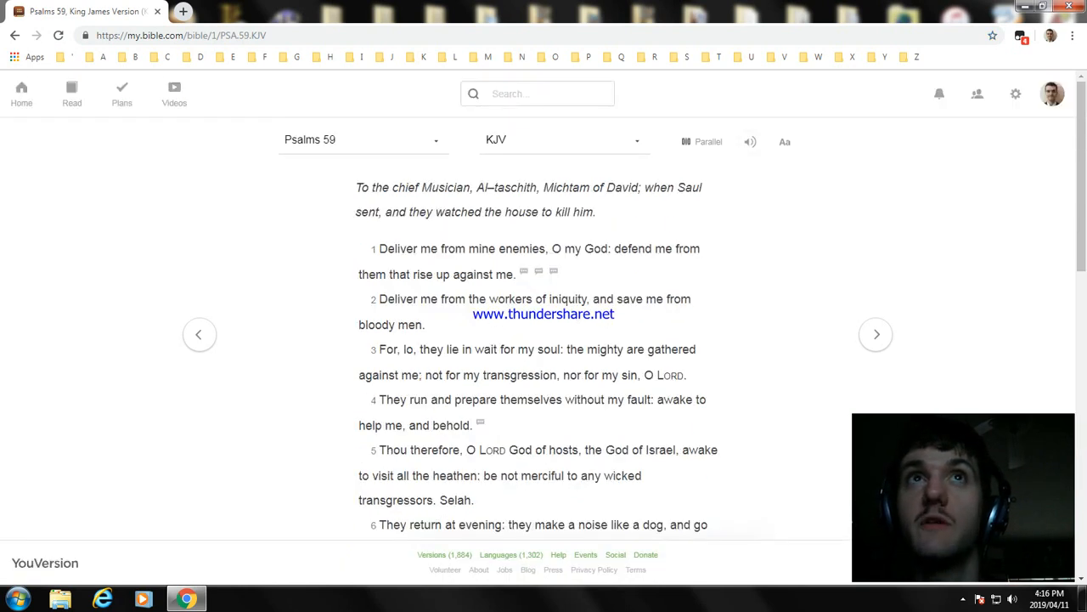